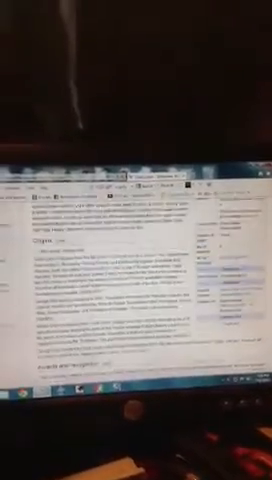
pyautogui.scroll(-3)
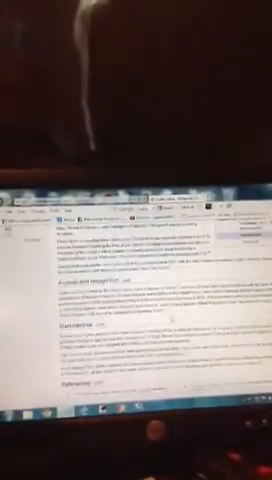